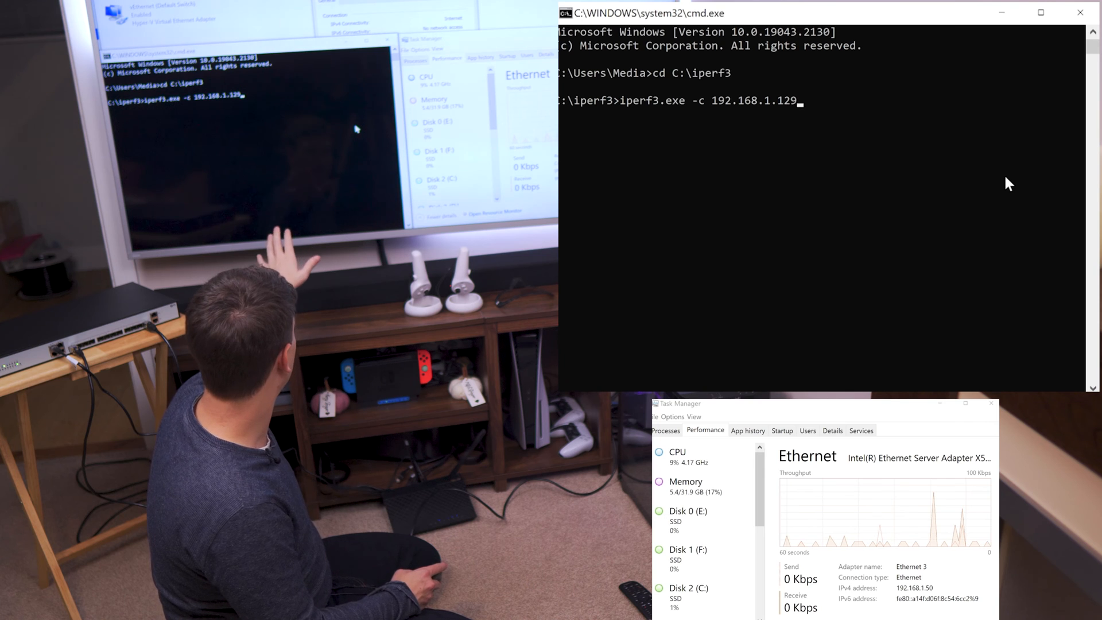
- Run iperf3.exe -c 192.168.1.129 and get about 5.15 Gbits/sec over 10 seconds
{"action": "key", "text": "Return"}
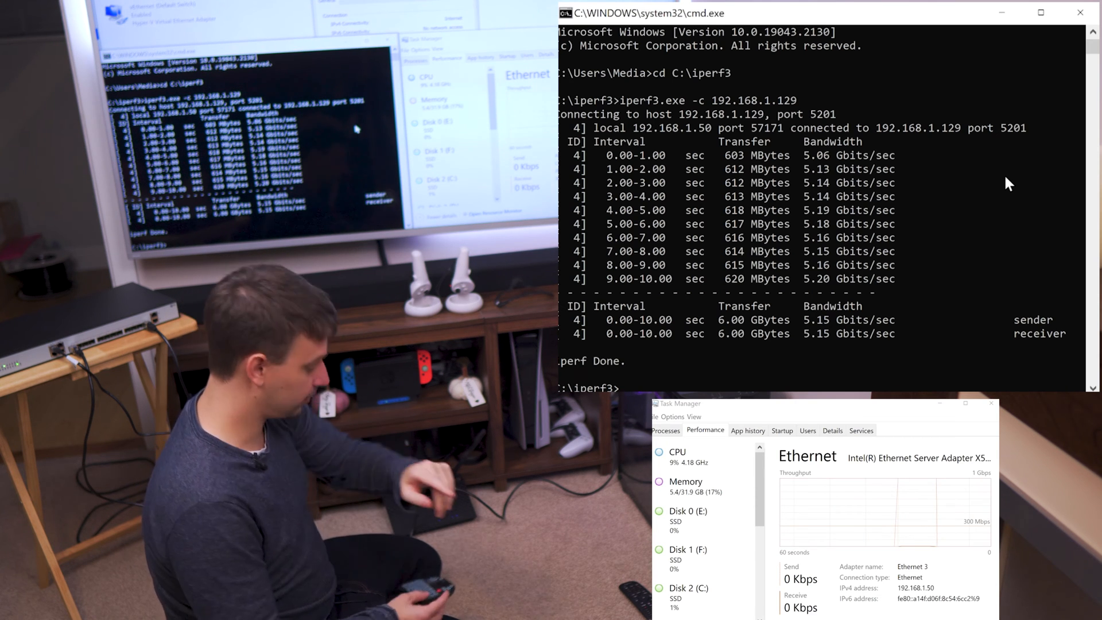
- Enter a second iperf3.exe -c 192.168.1.129 command with an added 8 option
{"action": "type", "text": "iperf3.exe -c 192.168.1.129 -"}
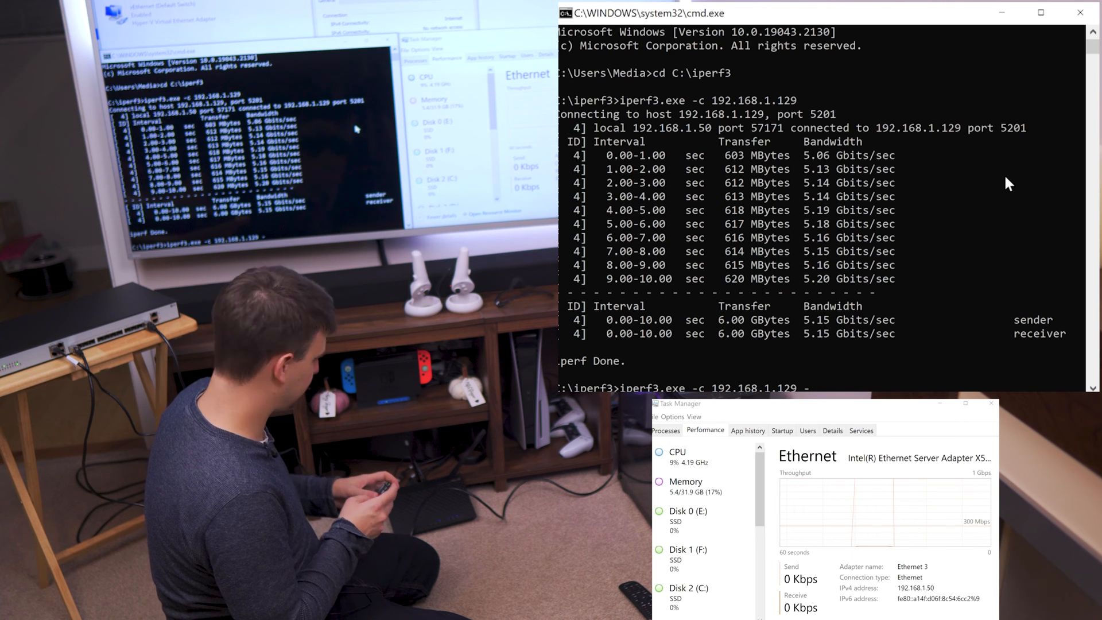
{"action": "type", "text": "8"}
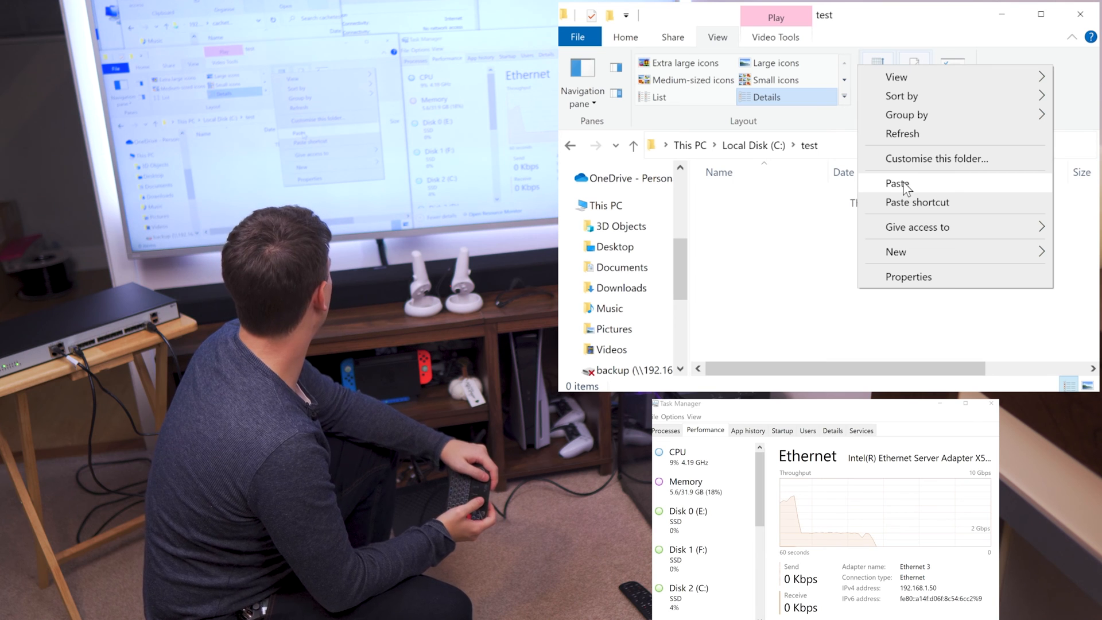
- Paste Video_test2.mp4 (7.69 GB) from cachetesting into C:\test, starting the copy
{"action": "left_click", "coordinate": [894, 183]}
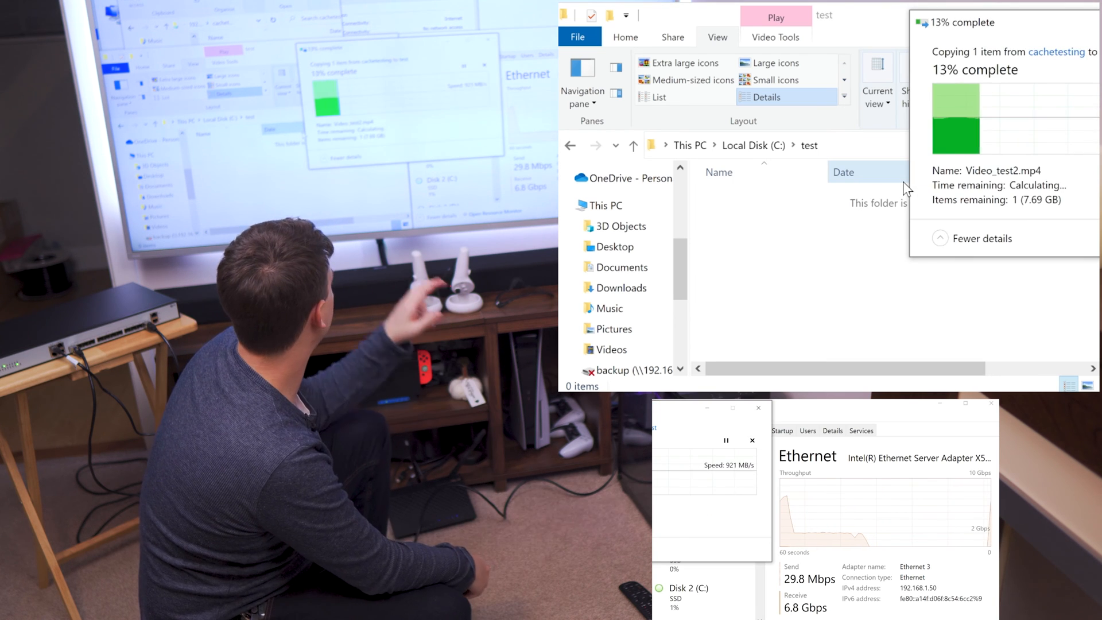